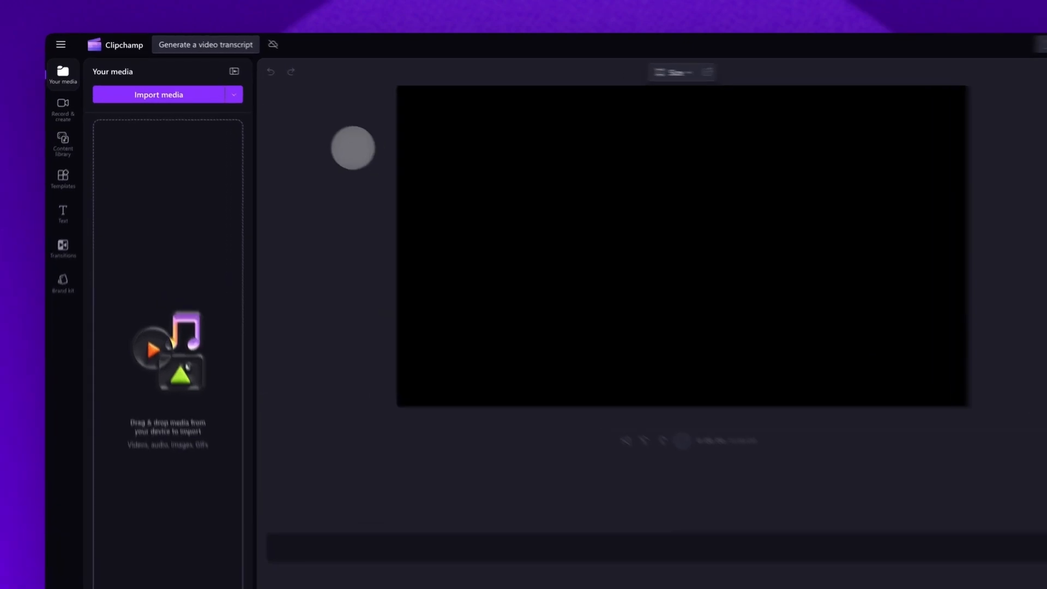
Step: Import YouTube Video.mp4 from the Tutorial folder into the media library
click(158, 95)
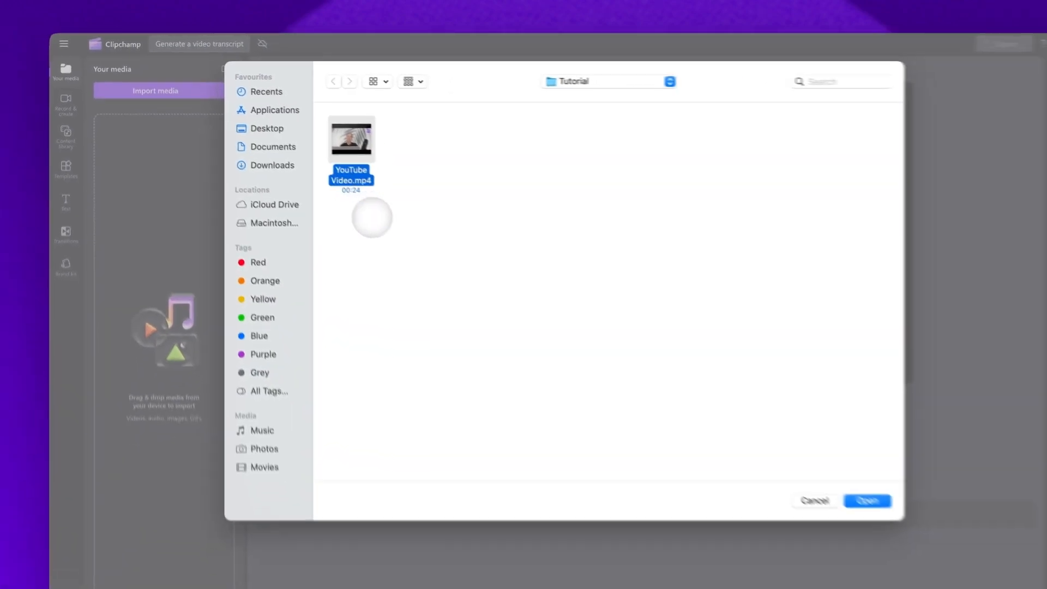
click(866, 500)
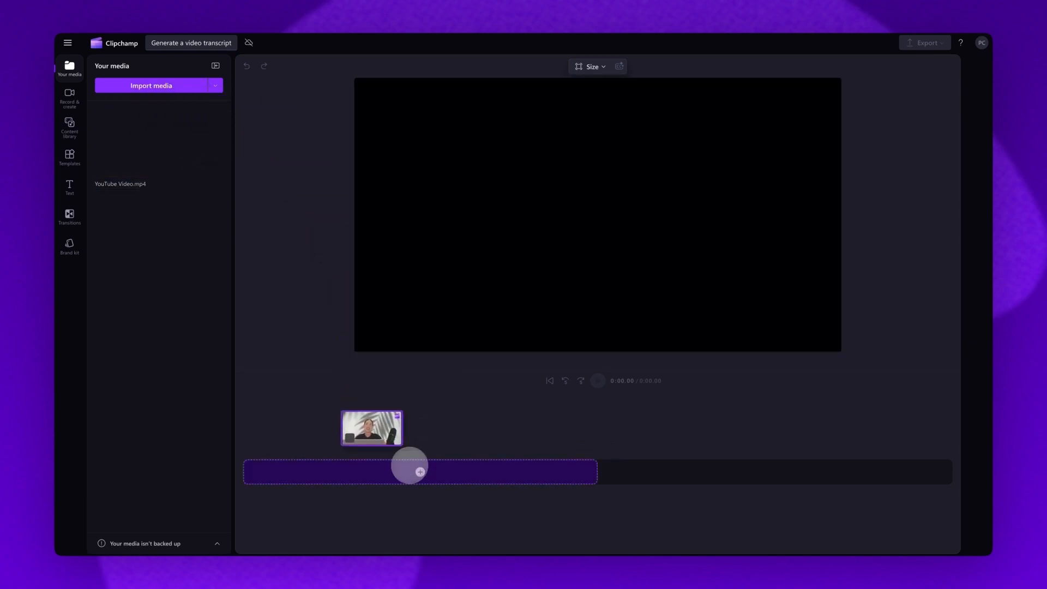
Step: Place the green-screen clip on the timeline and start AI autocaptions from the Captions panel
drag(372, 428, 419, 473)
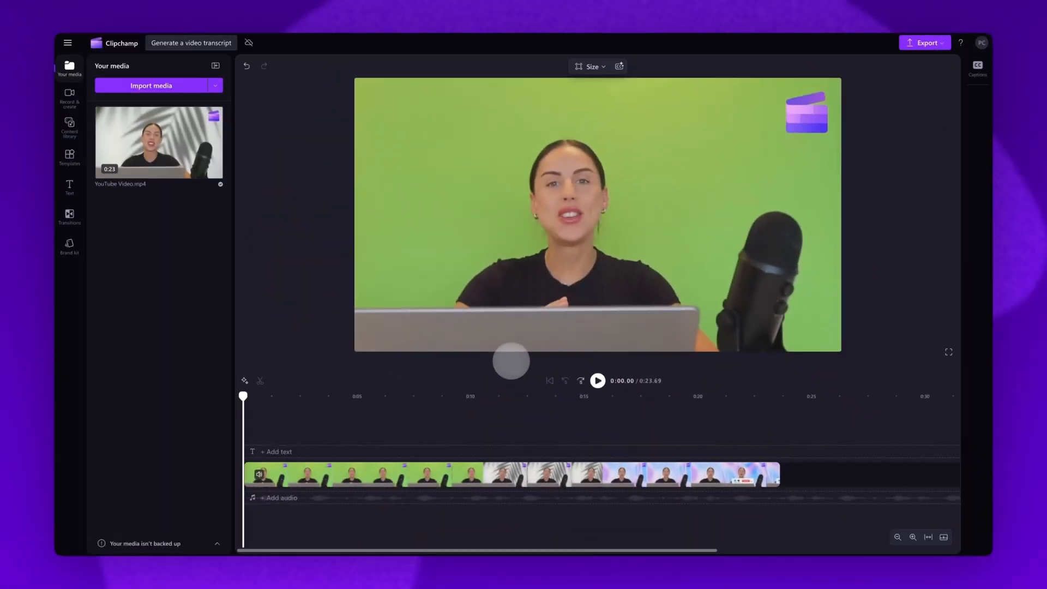
click(473, 474)
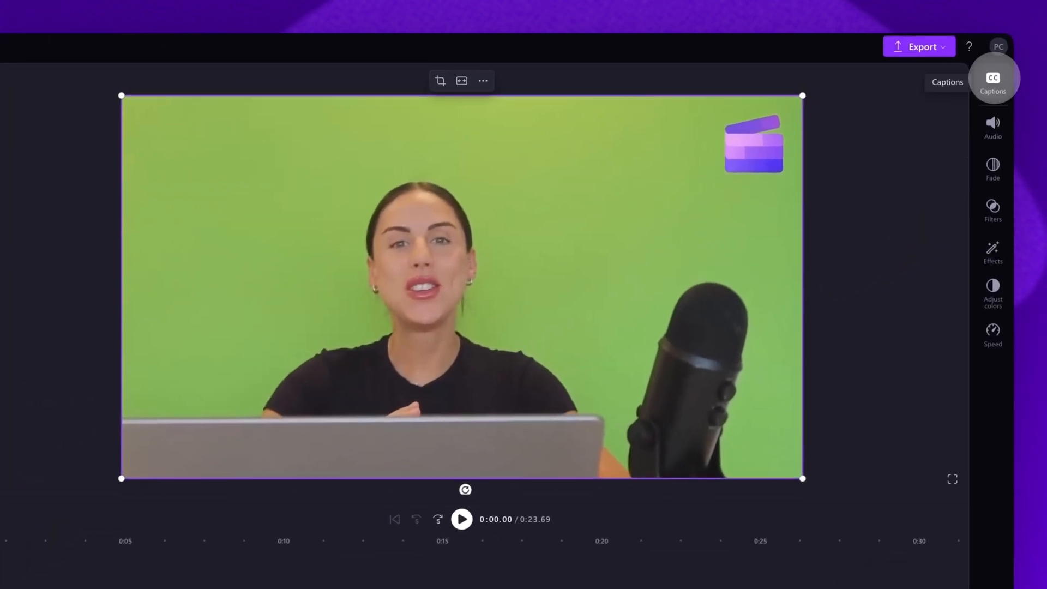
click(993, 80)
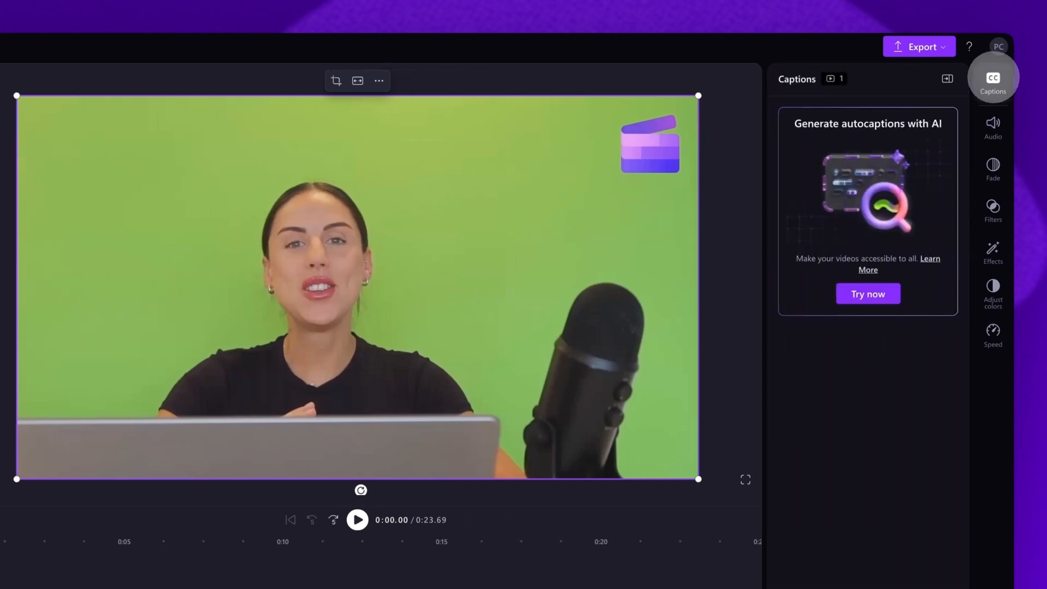
click(868, 294)
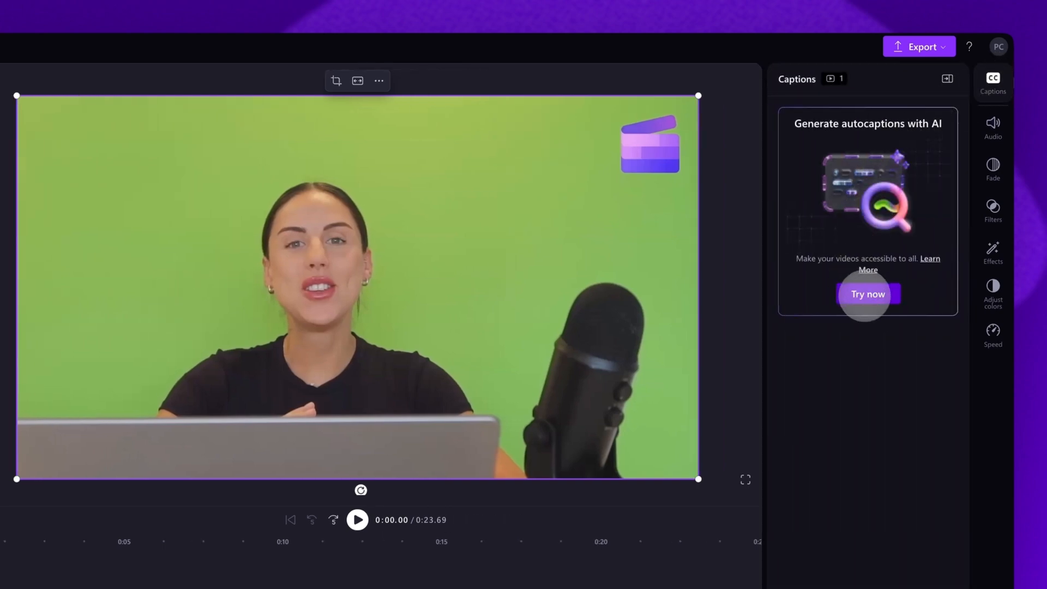
click(868, 294)
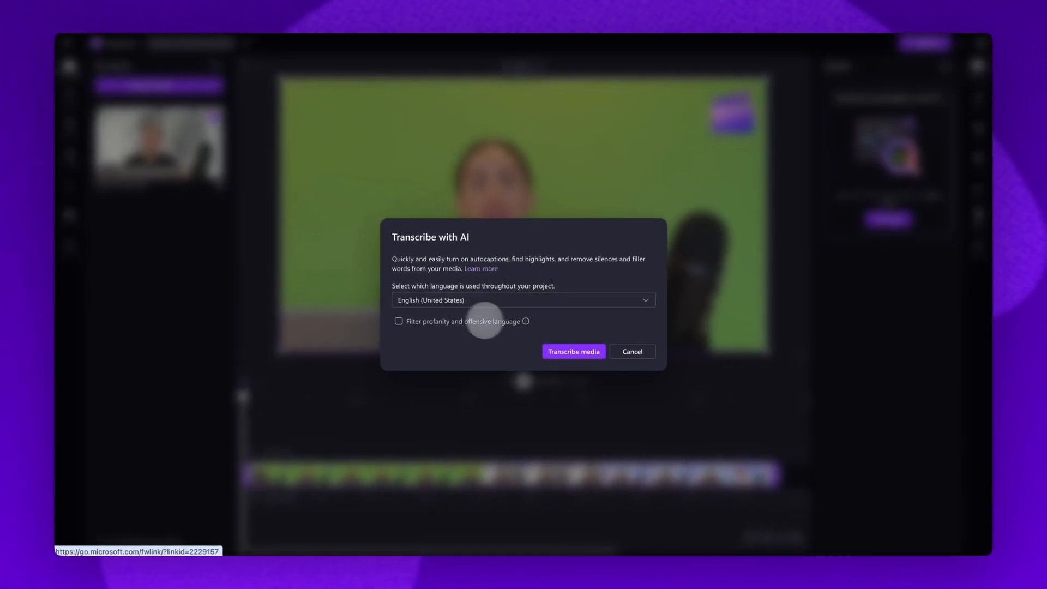
mouse_move(571, 301)
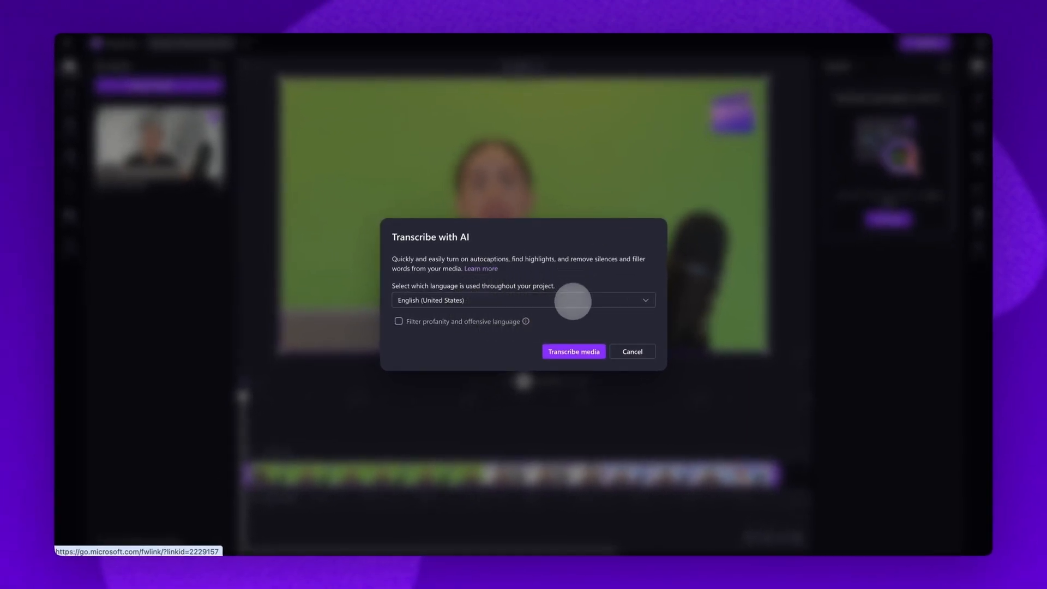
Step: Transcribe the clip in English (United States) with profanity and offensive language filtered
click(521, 300)
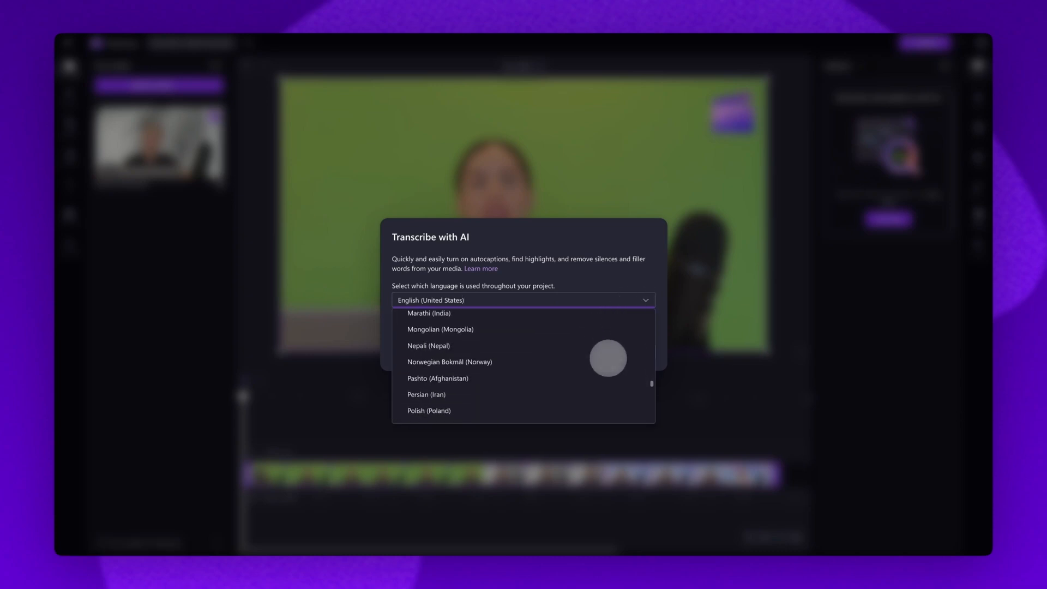
scroll(down, 3)
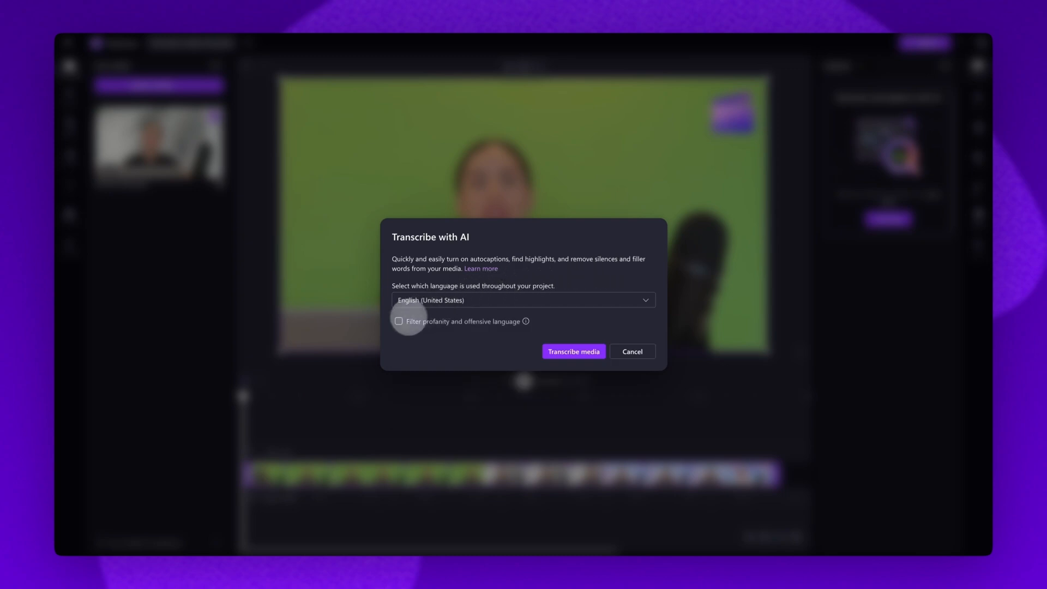
click(398, 321)
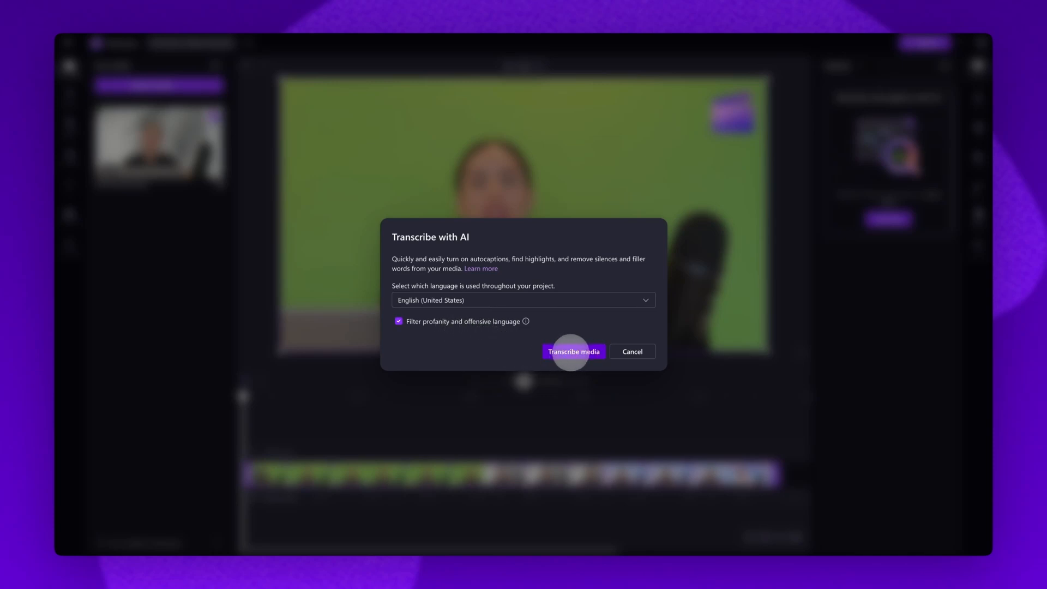
click(573, 352)
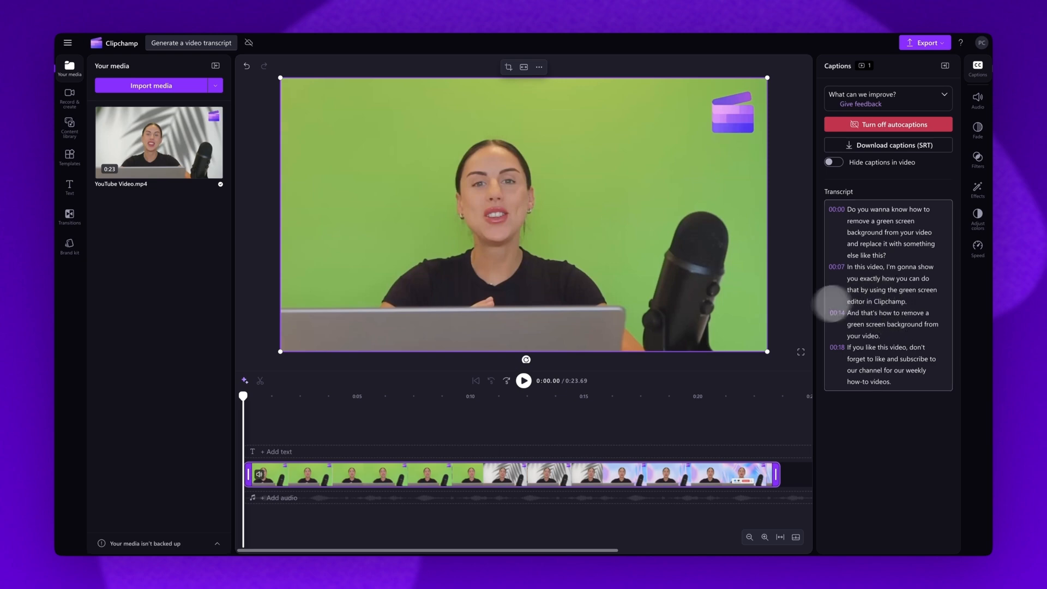
Step: Play and pause the video to check captions, then jump into the opening transcript line
click(524, 380)
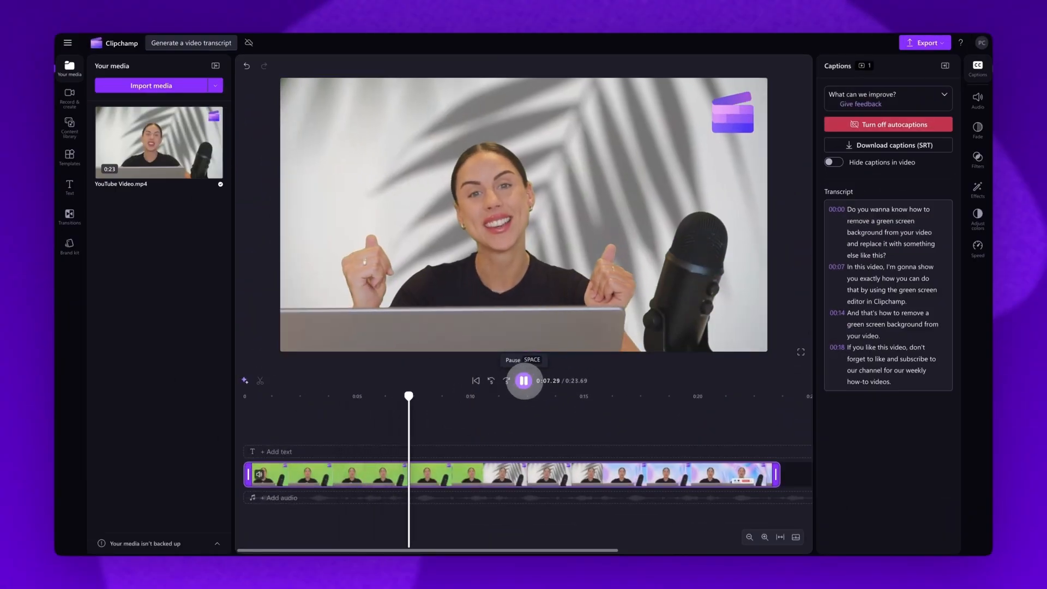
click(524, 380)
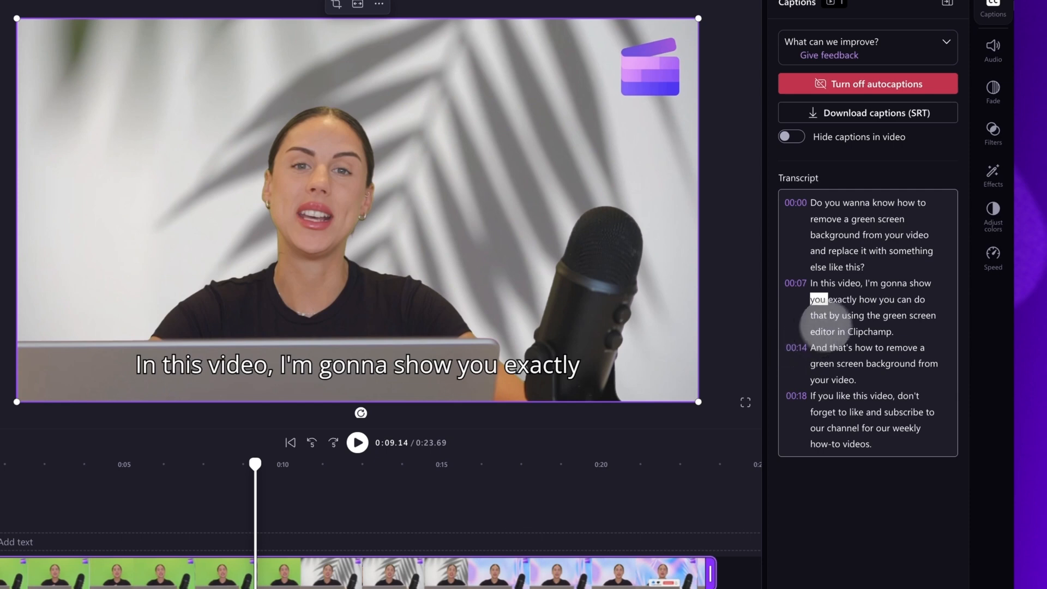
click(851, 202)
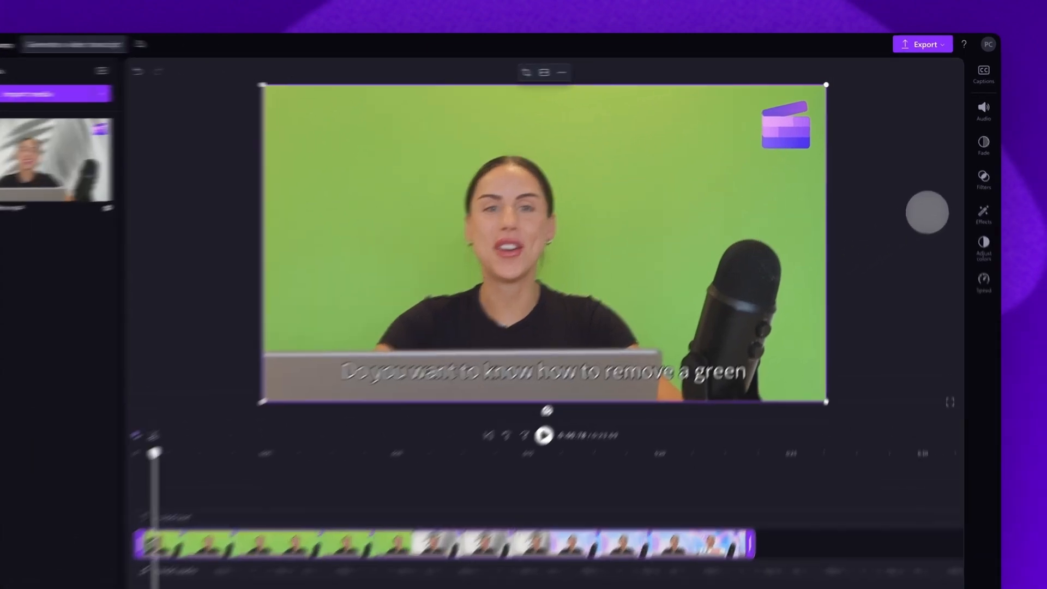
Step: Download the edited captions as an SRT file
click(983, 74)
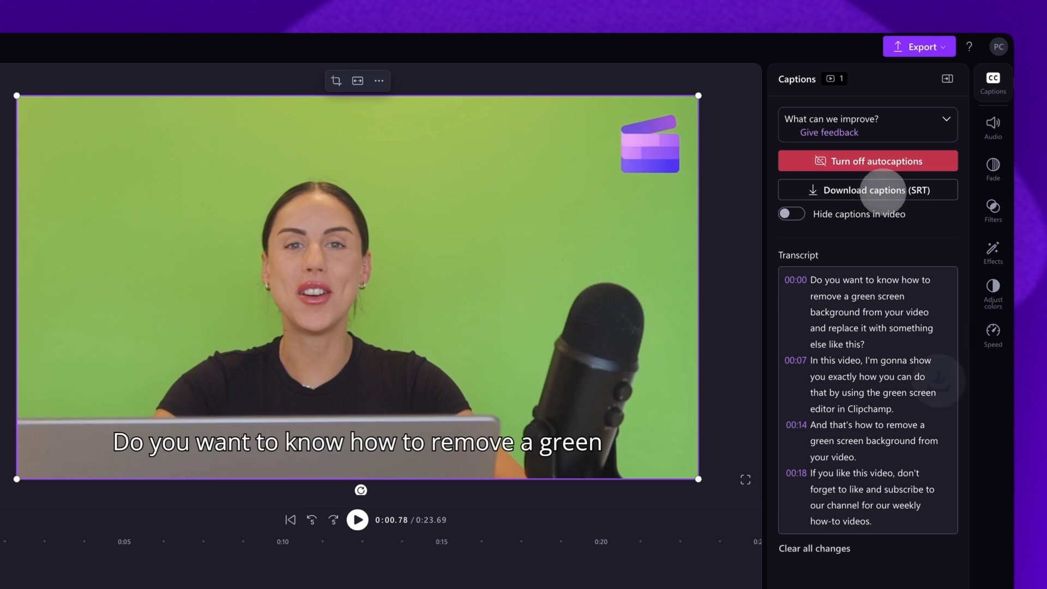
click(866, 190)
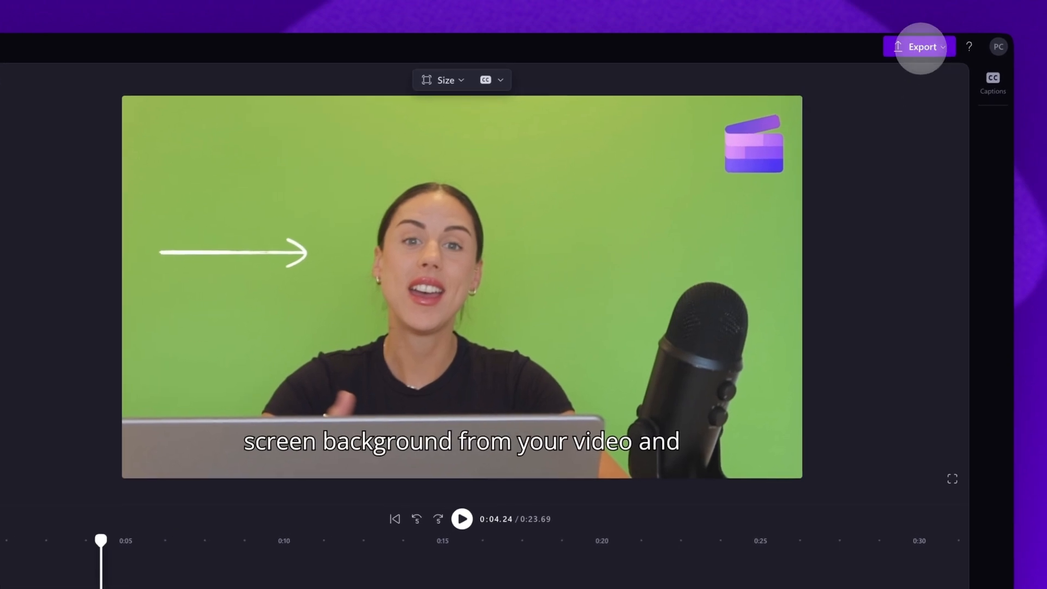
Step: Show the export quality options (480p, 720p, 1080p, 4K) for the captioned video
click(922, 47)
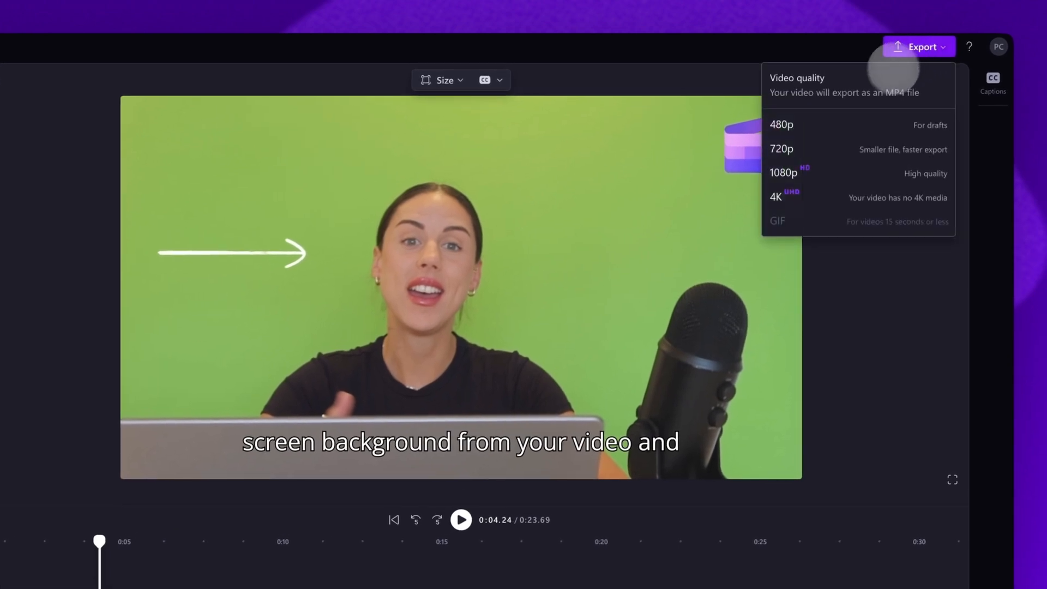